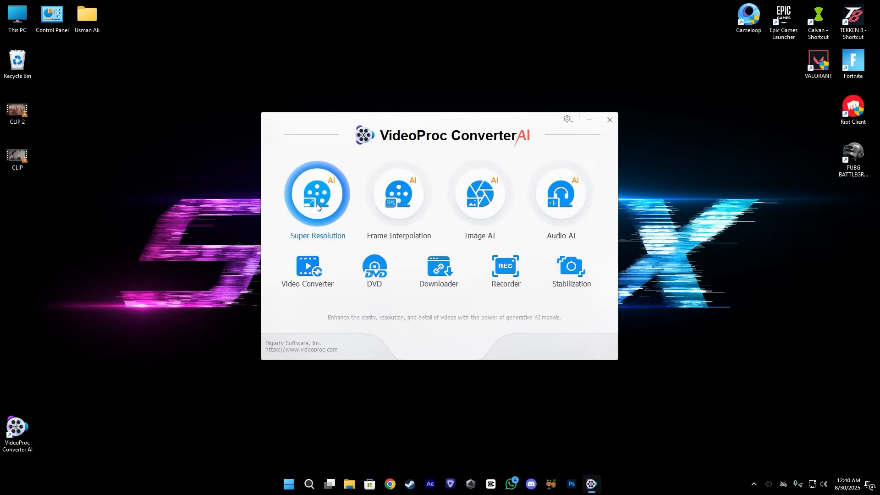
- Open Super Resolution with the Superman clip, using Gen Detail v3 at 2X
click(317, 194)
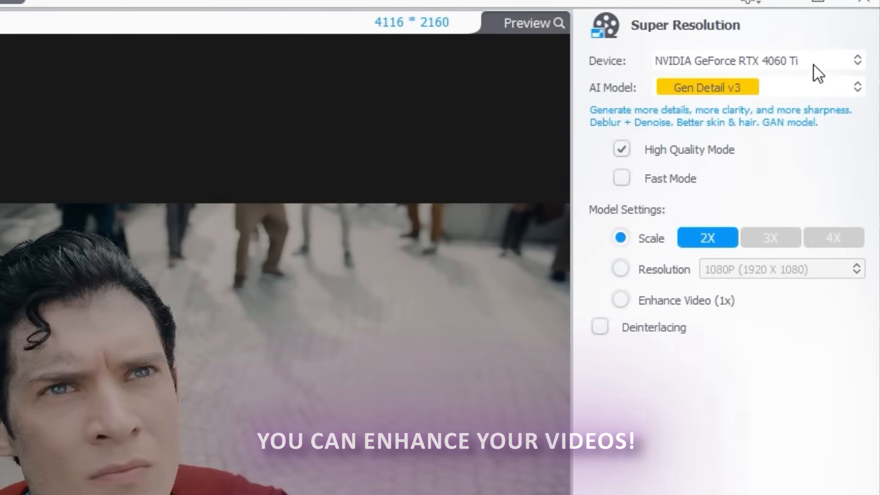
- Keep Gen Detail v3, enable High Quality Mode and Deinterlacing, and enhance at 1x
click(723, 88)
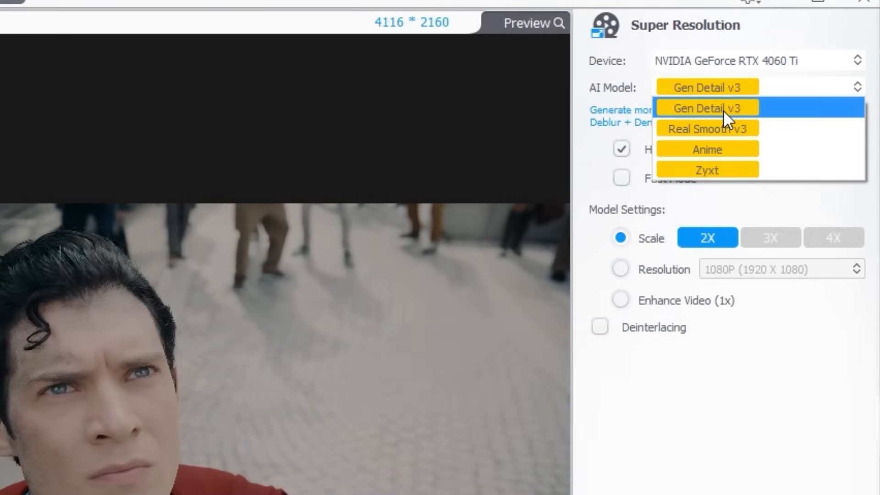
click(706, 107)
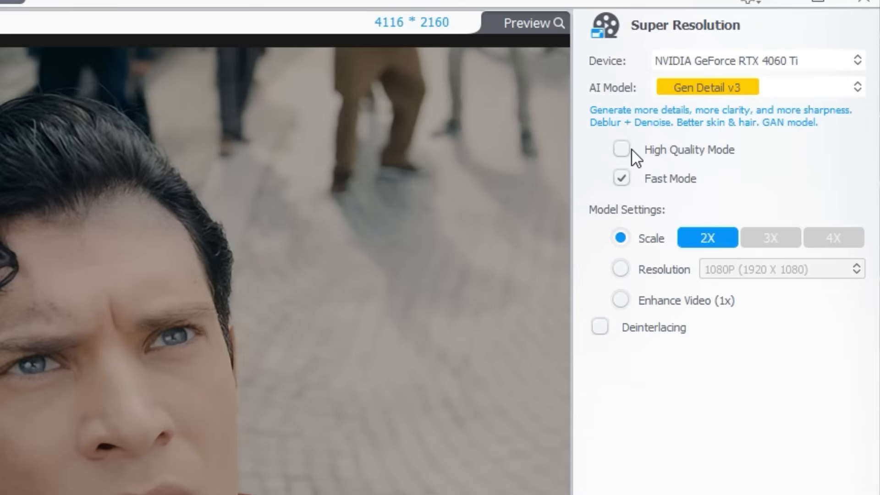
click(620, 149)
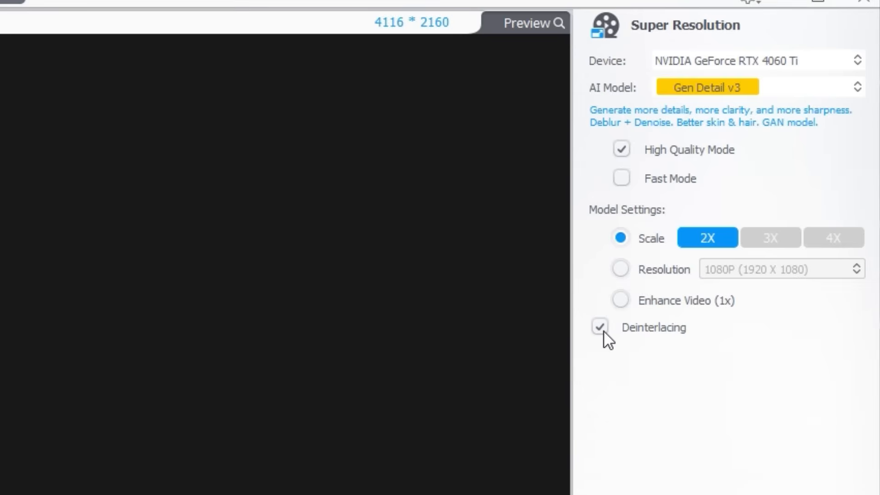
click(620, 300)
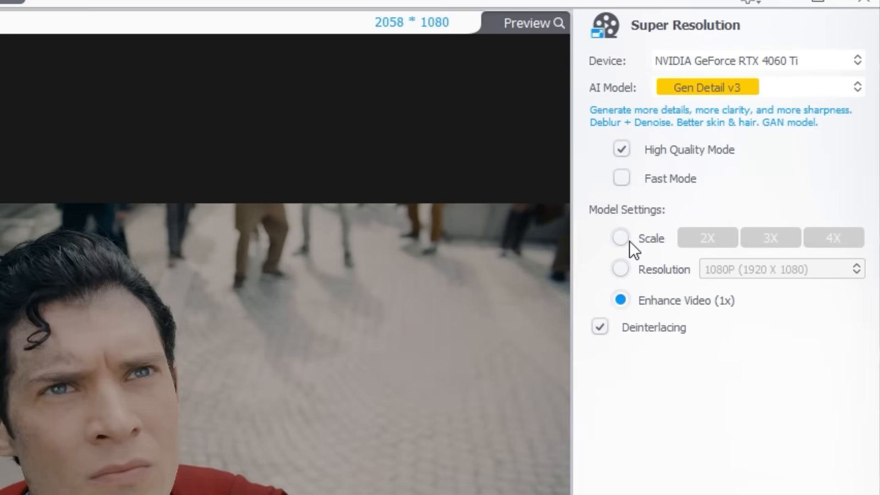
click(620, 237)
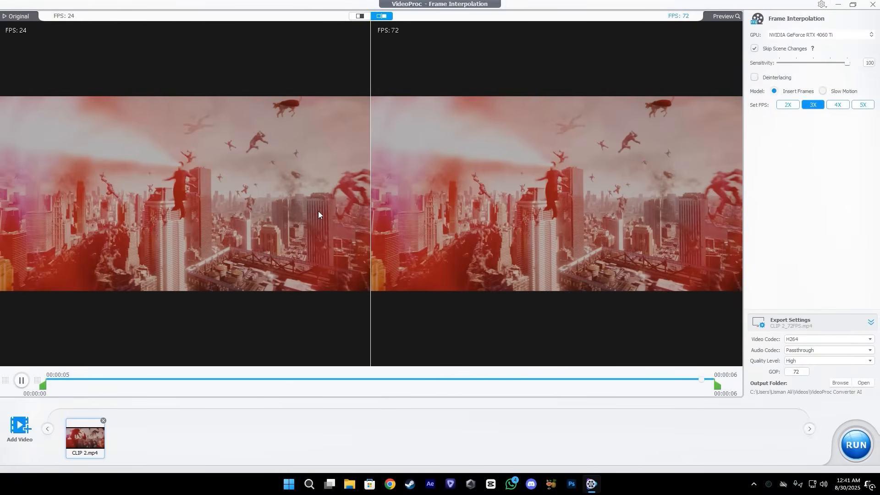
- Run the export of the 72 FPS interpolated CLIP 2
click(855, 444)
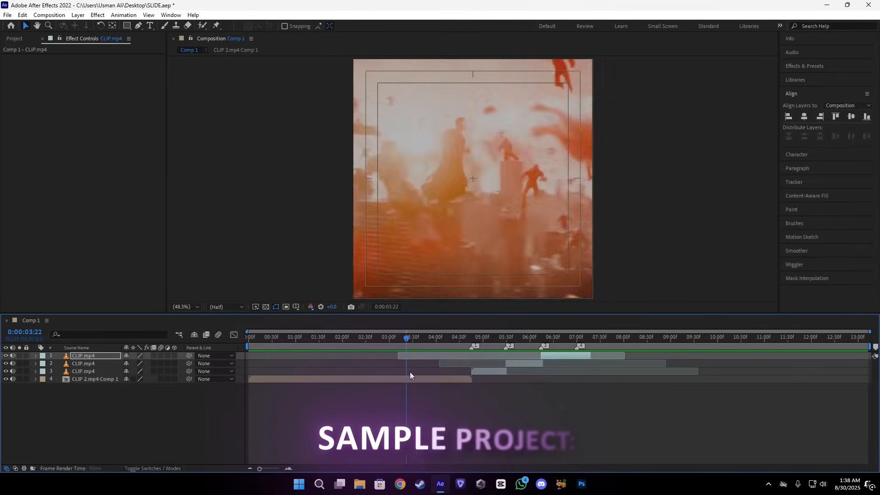
- Pre-compose the Superman CLIP.mp4 layer into CLIP.mp4 Comp 1 and search for Twixtor
click(475, 337)
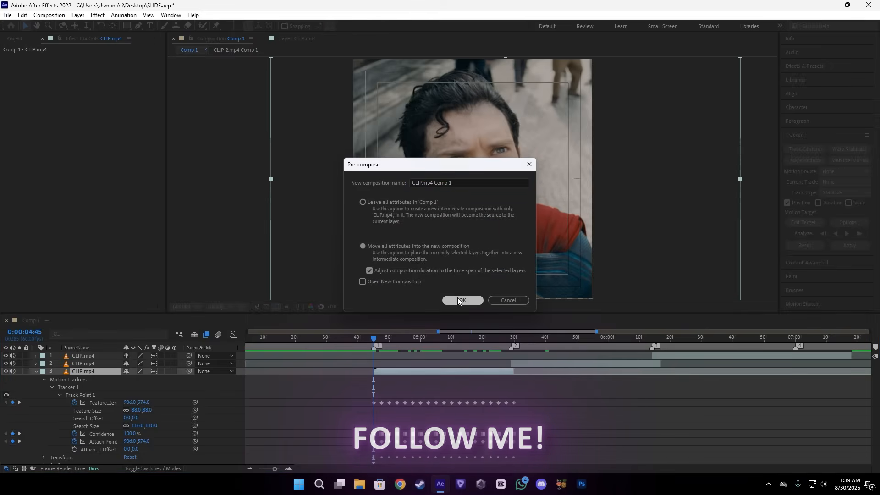
click(461, 300)
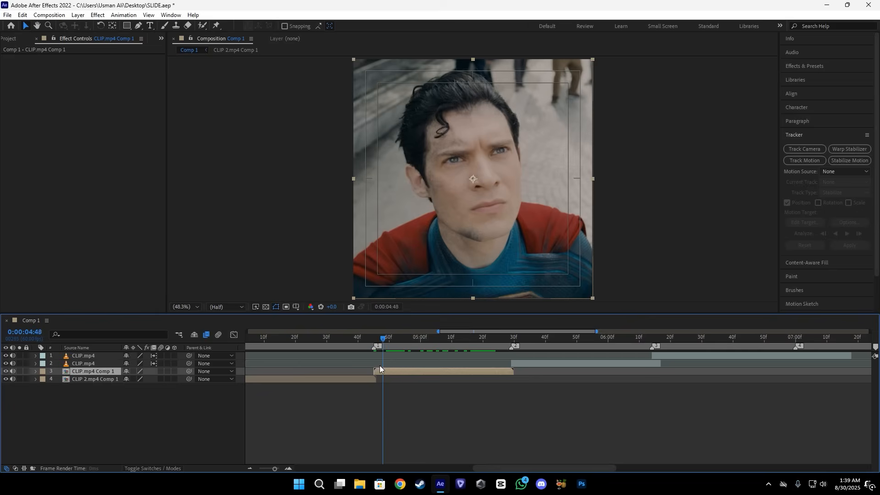
text(tw)
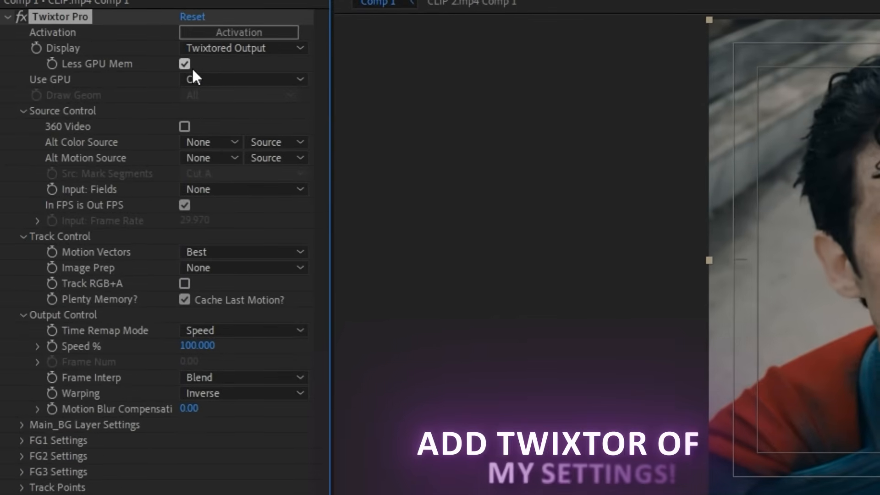
- Set Twixtor Pro: 24 fps input, Contrast/Edge Enhance, Motion Weighted Blend, Smart Blend, keyframed 200% speed
click(185, 63)
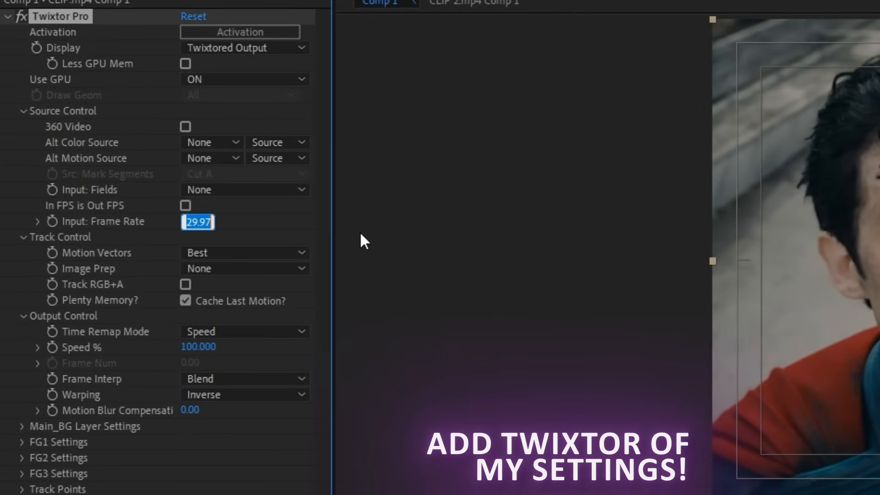
text(24)
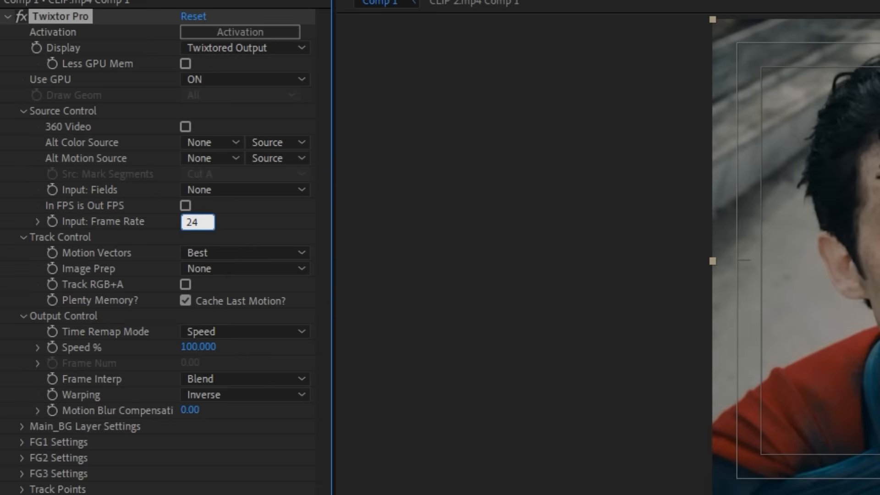
click(243, 268)
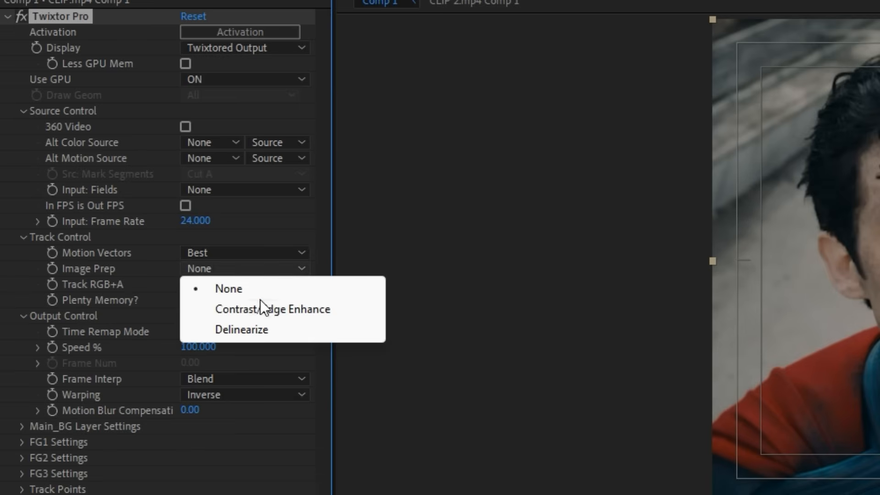
click(272, 308)
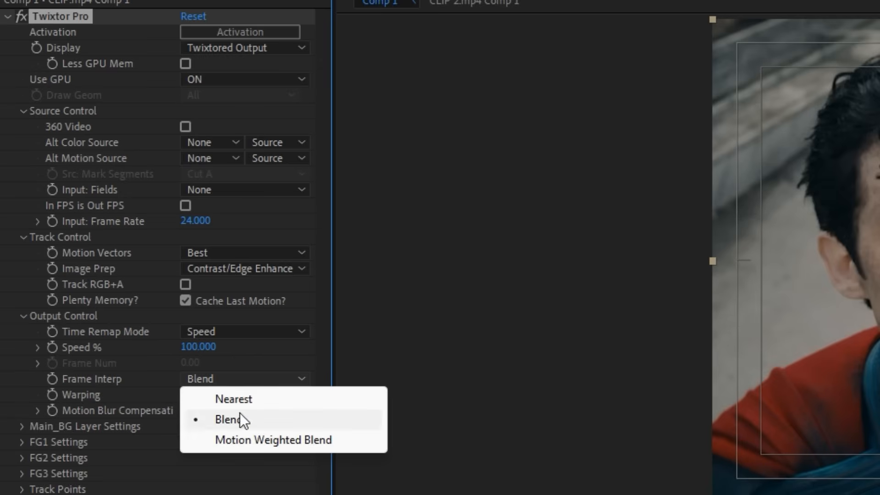
click(273, 440)
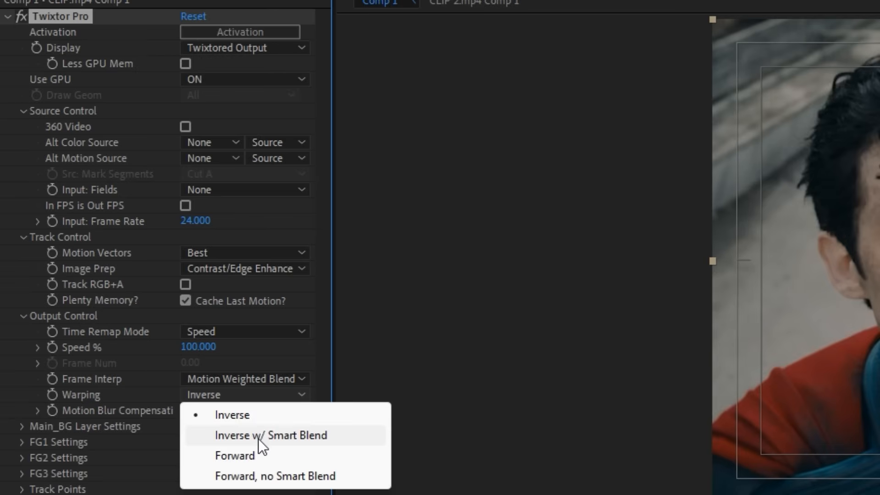
click(270, 435)
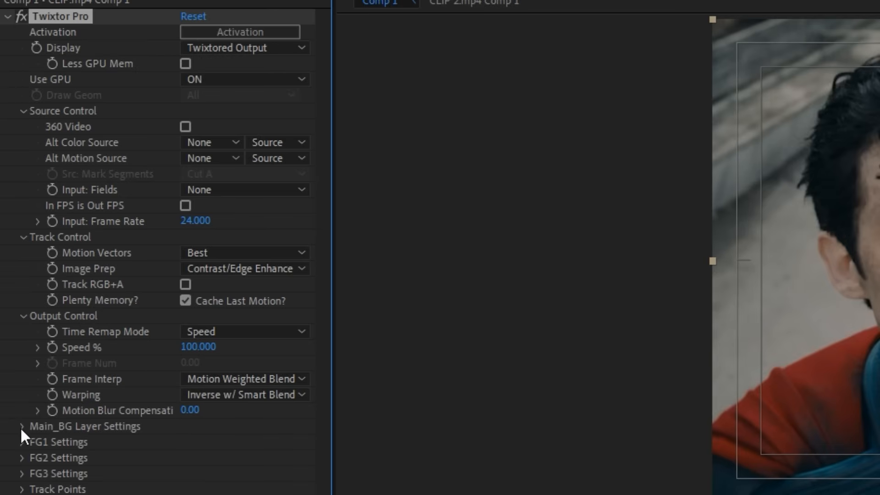
click(23, 426)
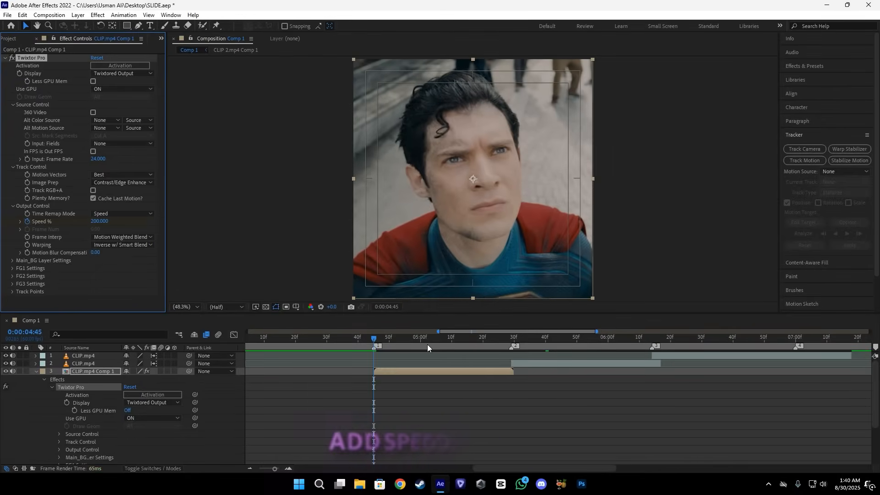
- Add a 50% Twixtor Speed keyframe at 0:00:05:06 after the 200% key
click(442, 336)
text(50.000)
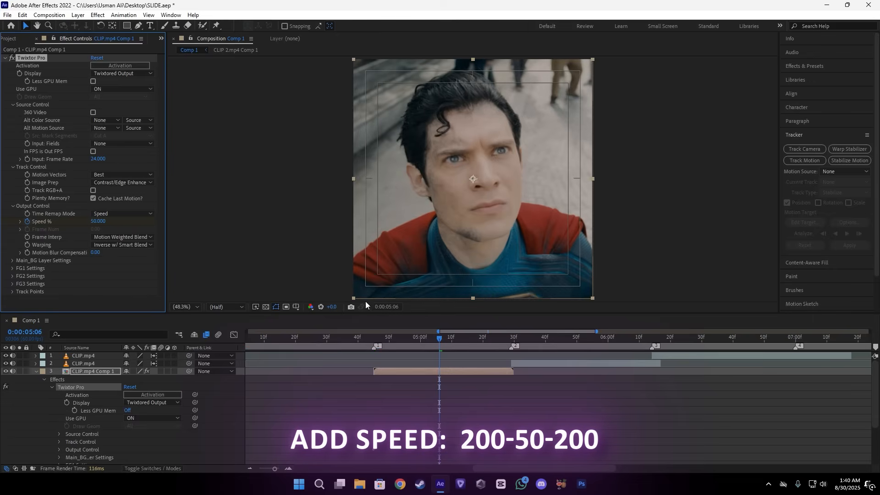
click(510, 337)
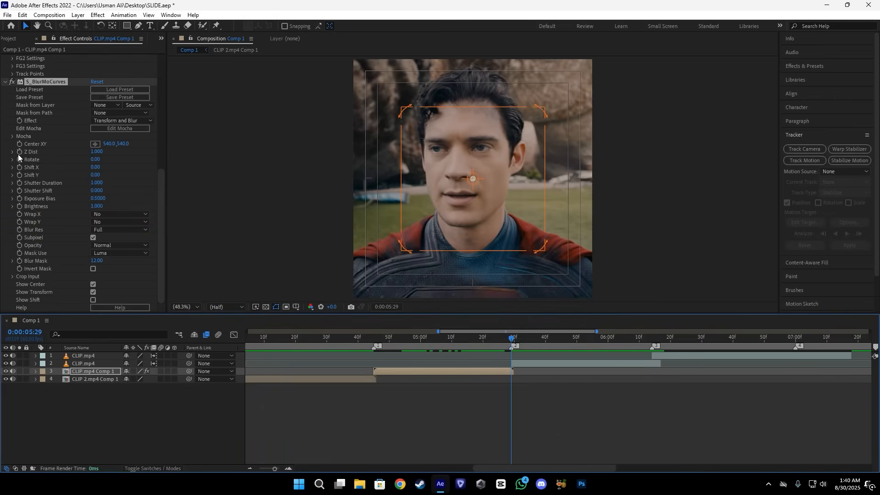
- Keyframe Z Dist from 0.6 to 1.0 and ease its curve in the Graph Editor
click(374, 337)
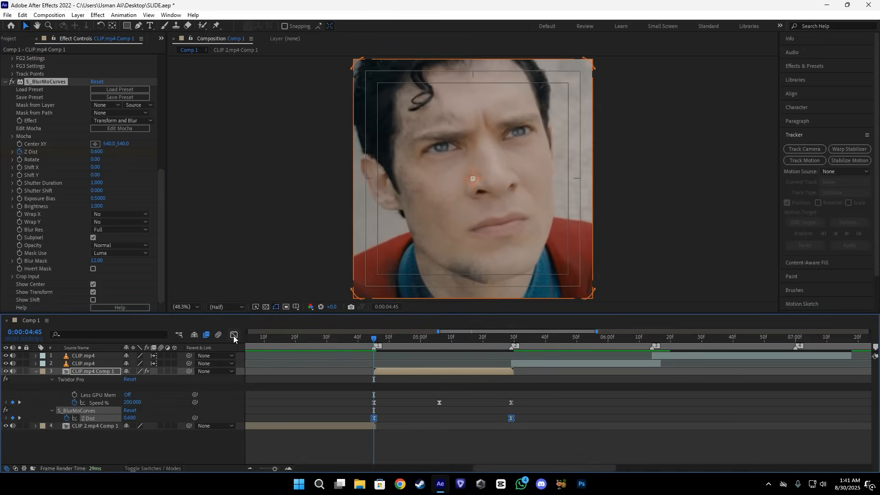
click(235, 334)
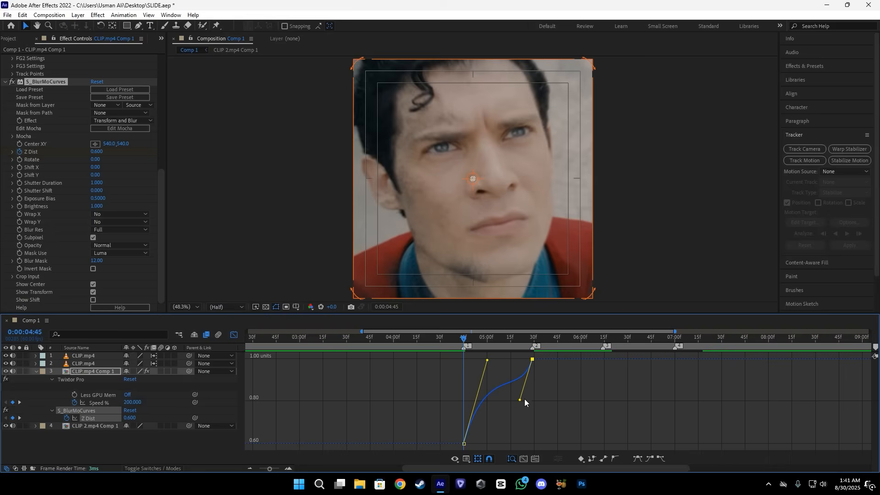
drag(525, 400, 512, 400)
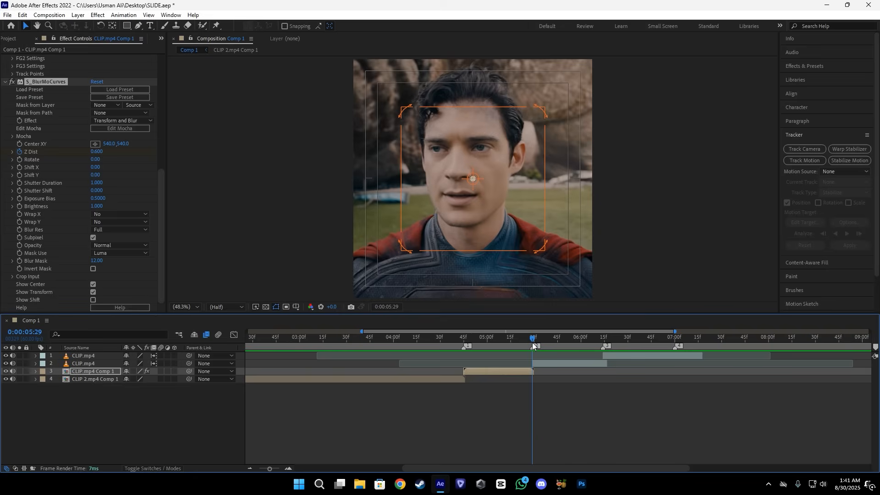
click(465, 337)
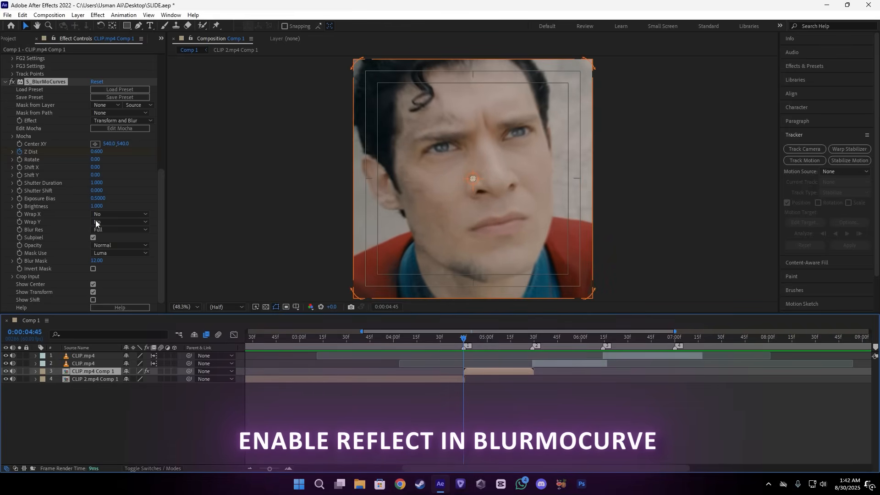
- Set S_BlurMoCurves Wrap X and Wrap Y to Reflect
click(120, 221)
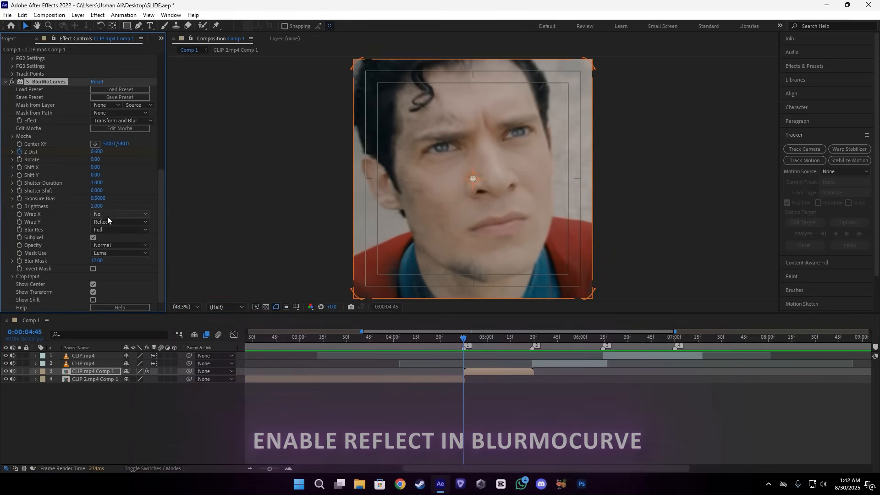
click(119, 214)
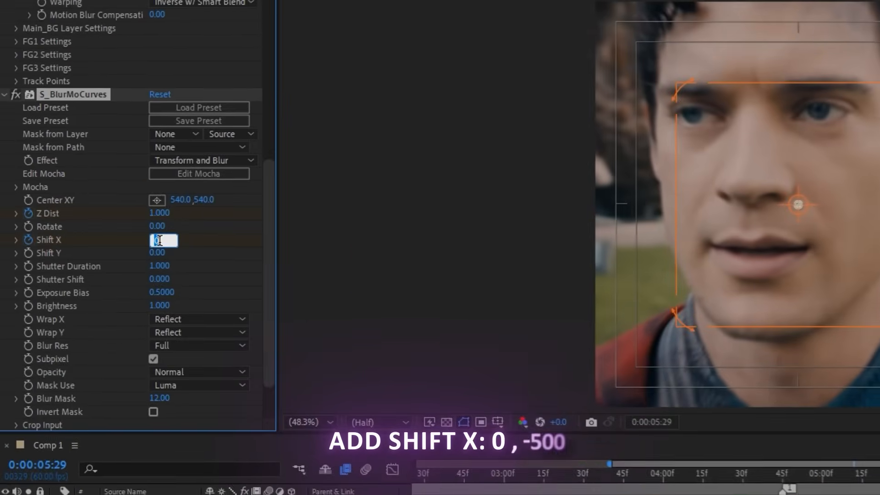
- Keyframe Shift X from 0 to -500 on a sharply accelerating curve and preview it
text(-500.00)
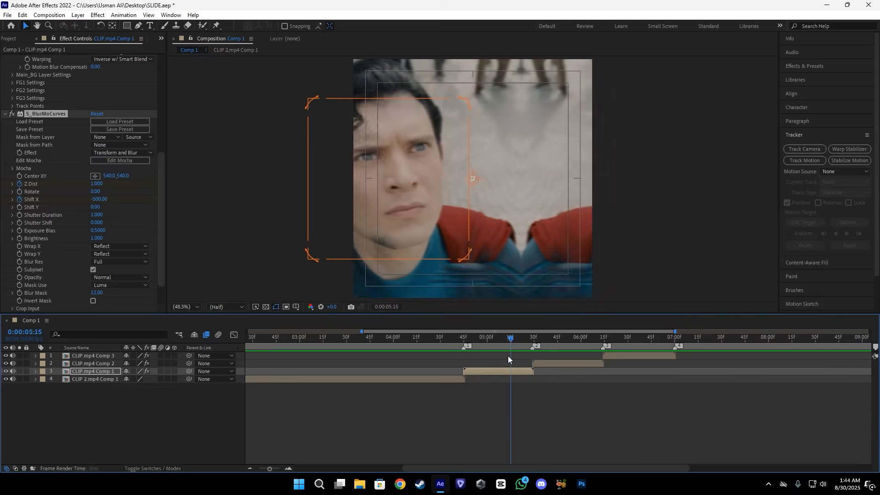
click(120, 246)
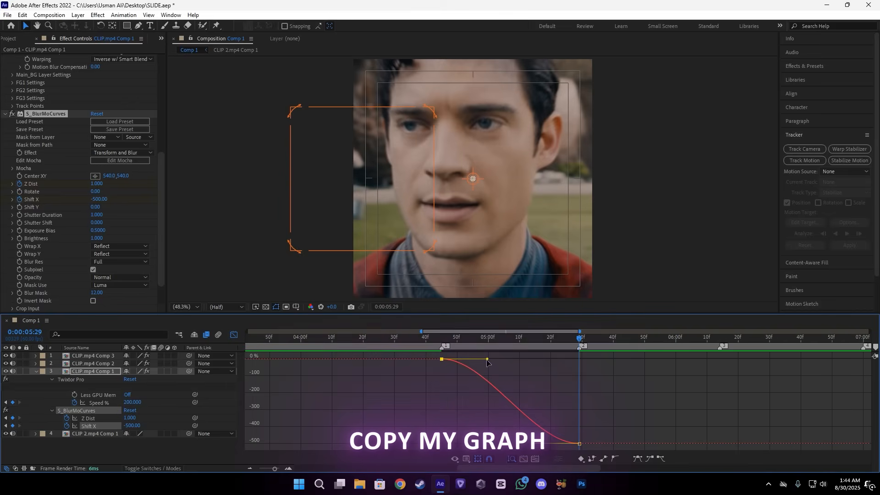
drag(487, 360, 552, 359)
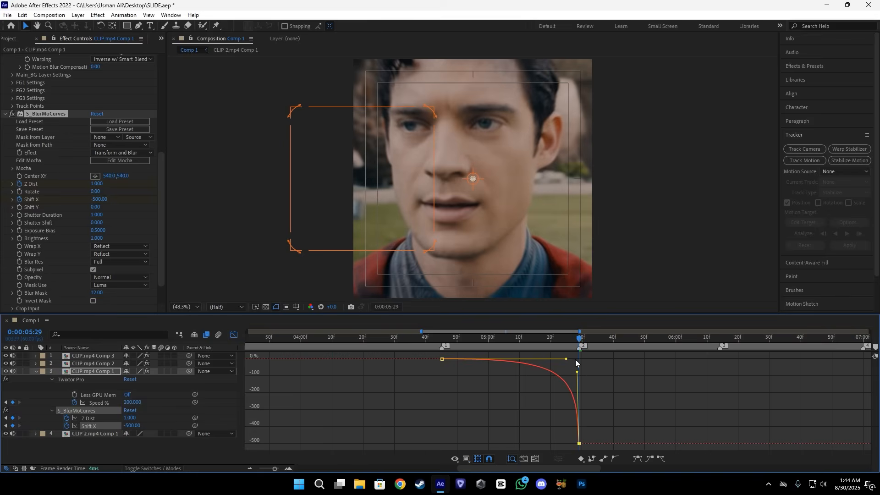
click(403, 337)
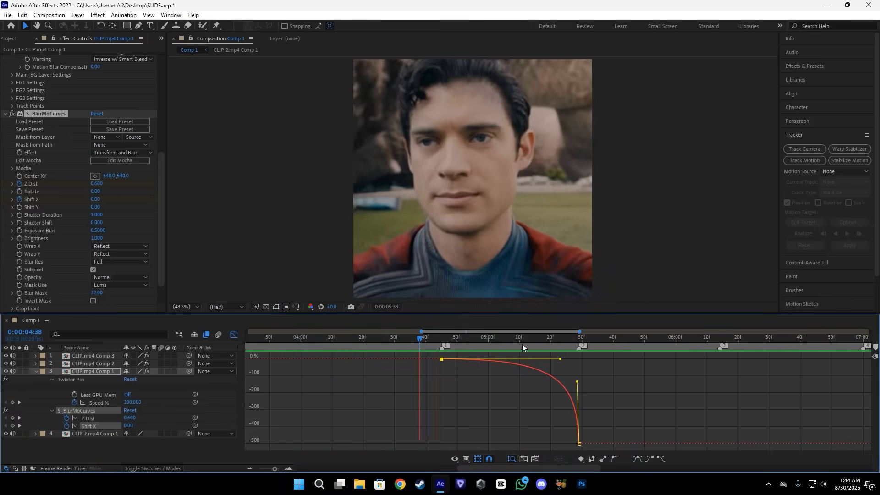
click(577, 337)
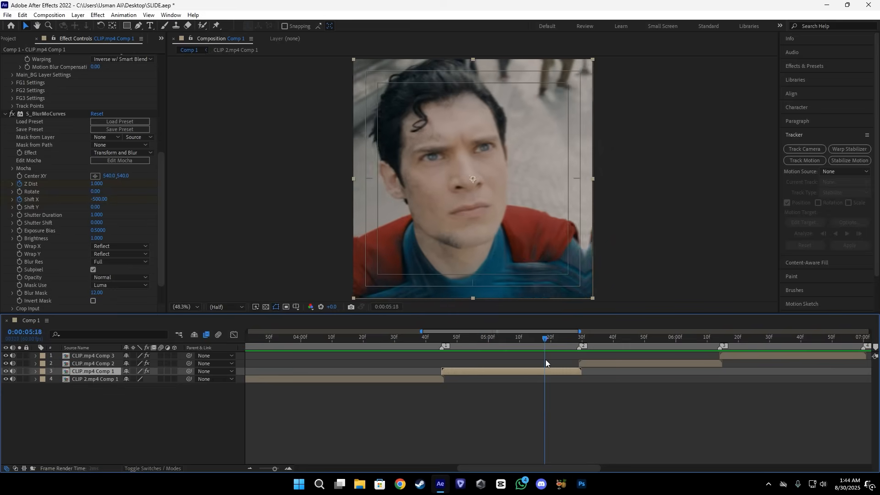
- Give CLIP.mp4 Comp 2 Reflect wrapping and a Shift X keyframe at 500
click(659, 337)
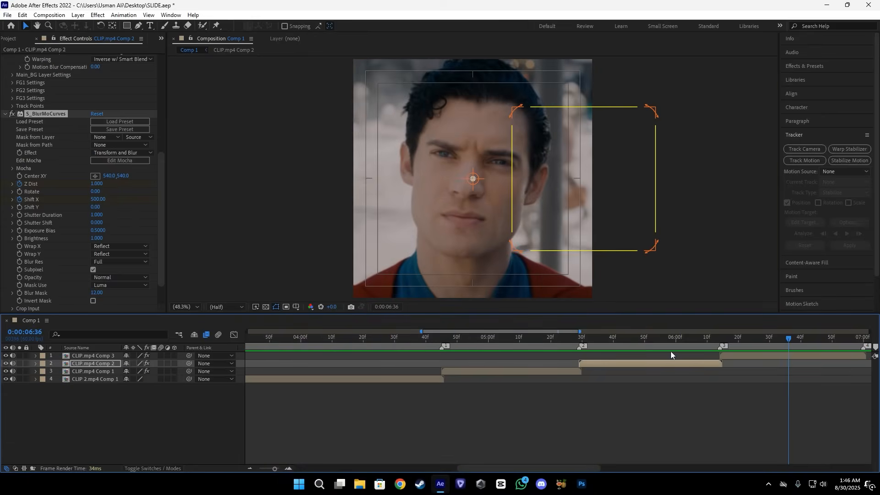
click(697, 337)
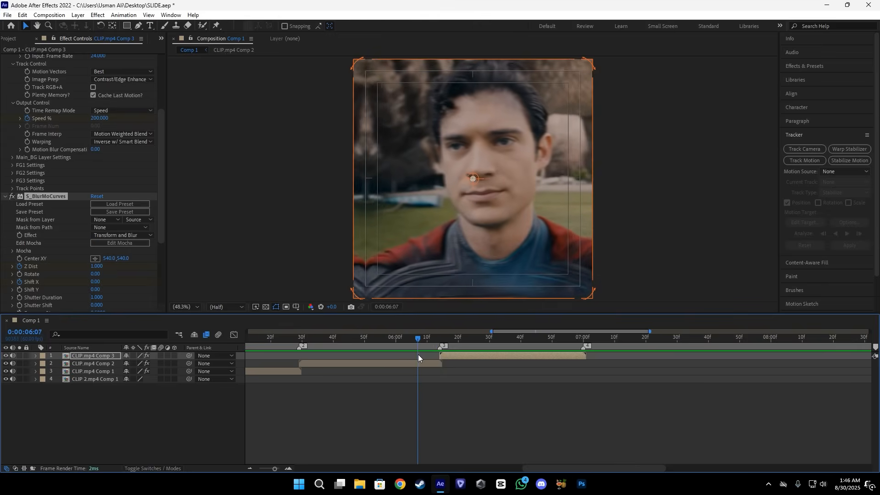
- Move the playhead to the third clip's start and set BlurMoCurves Shift X to -500
drag(417, 347, 444, 347)
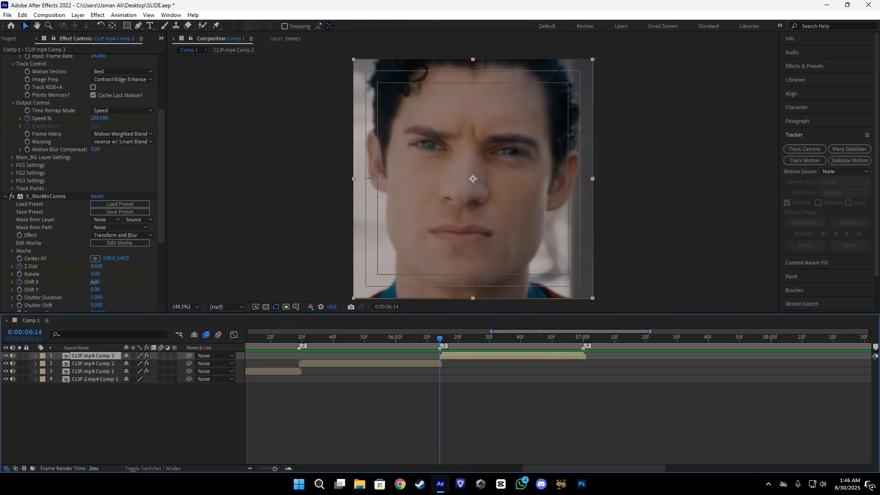
text(-500)
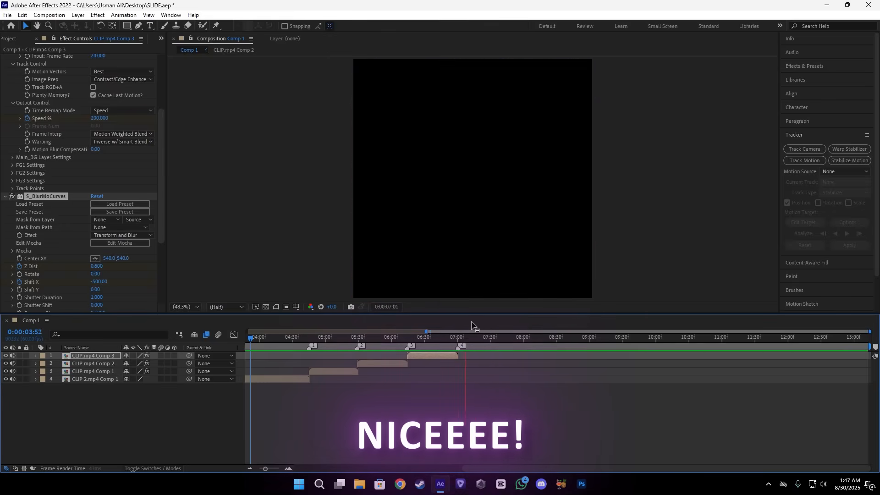
- Place adjustment layers with Motion Tile and S_Shake at the first clip cut
click(326, 337)
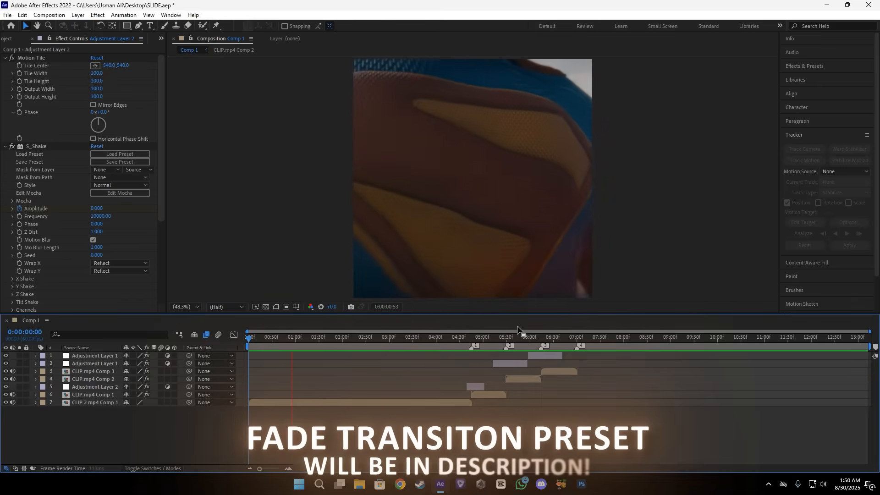
click(457, 337)
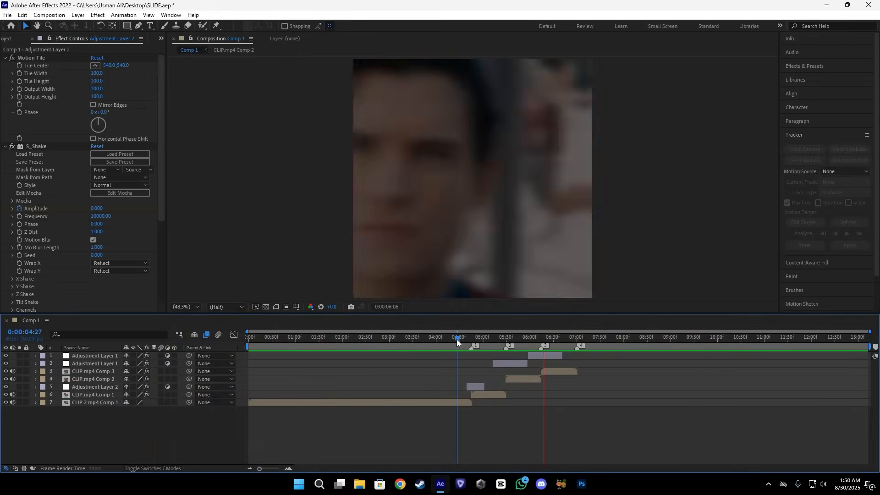
right_click(440, 336)
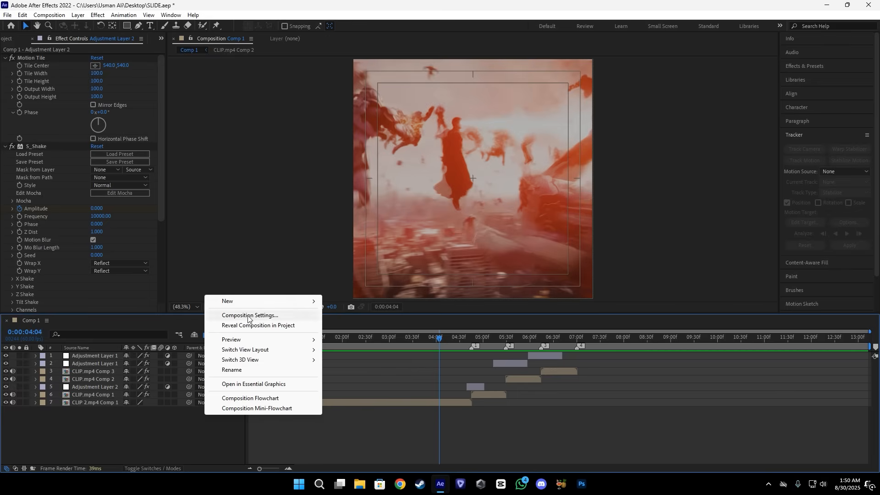